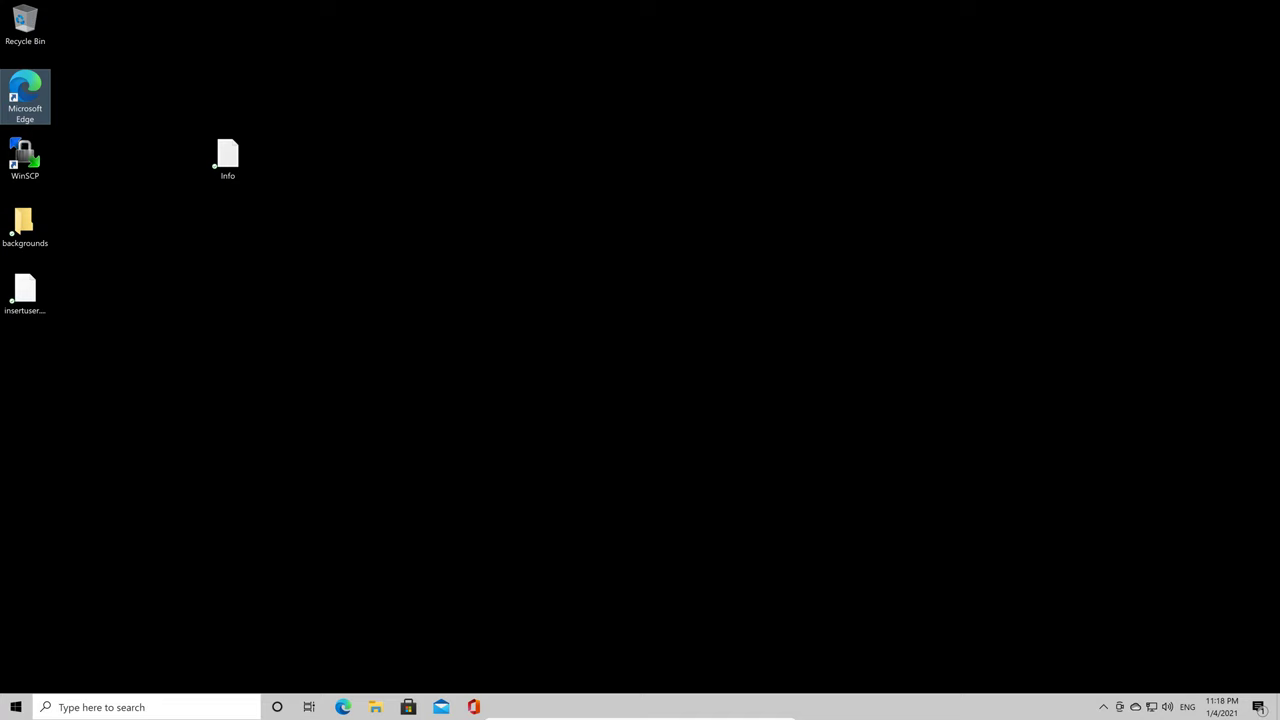
pyautogui.moveTo(30, 100)
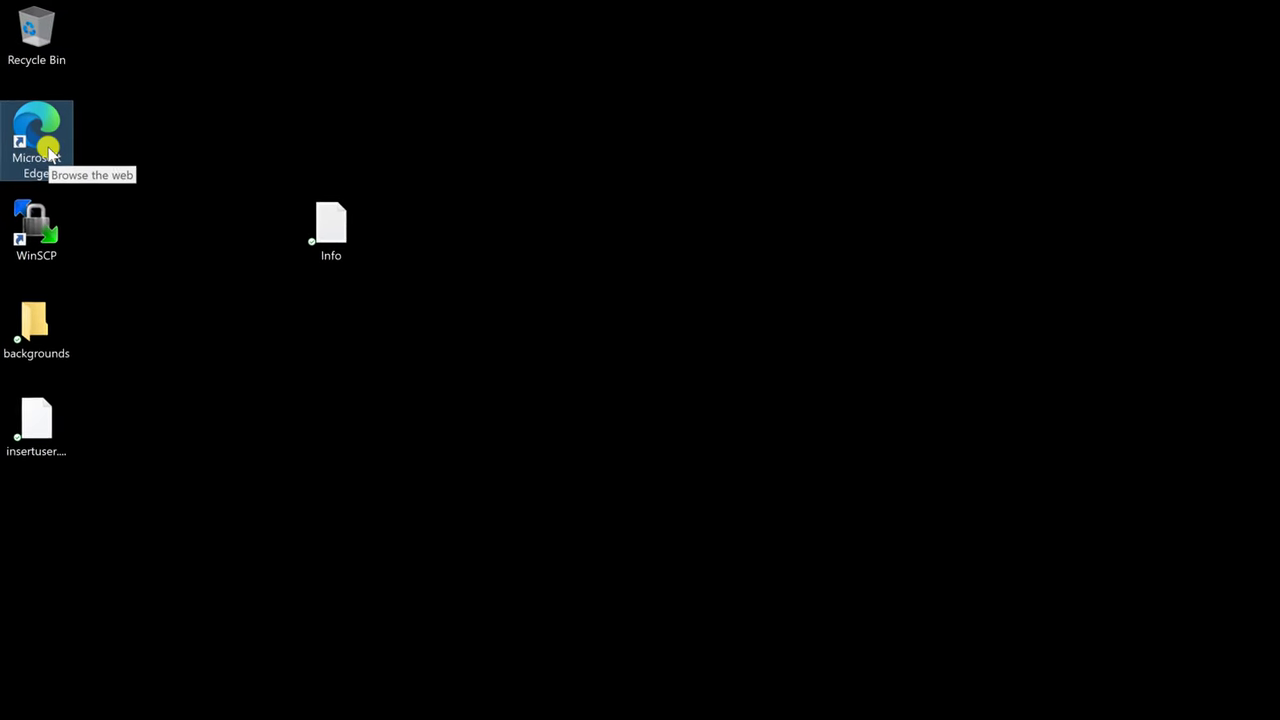
# Launch Edge, go to demo.dexhow.com/wp-admin/ and log in as dexhow.
pyautogui.doubleClick(36, 135)
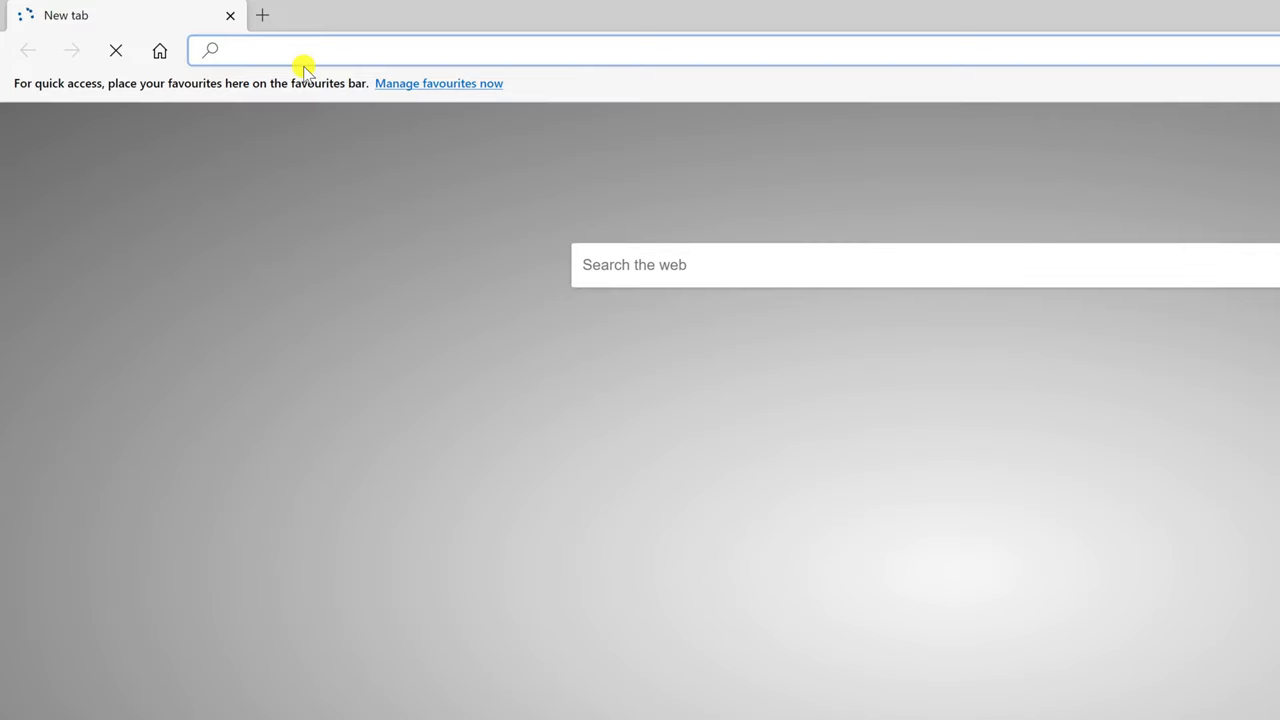
pyautogui.write('demo.dexhow.com/wp-admin/')
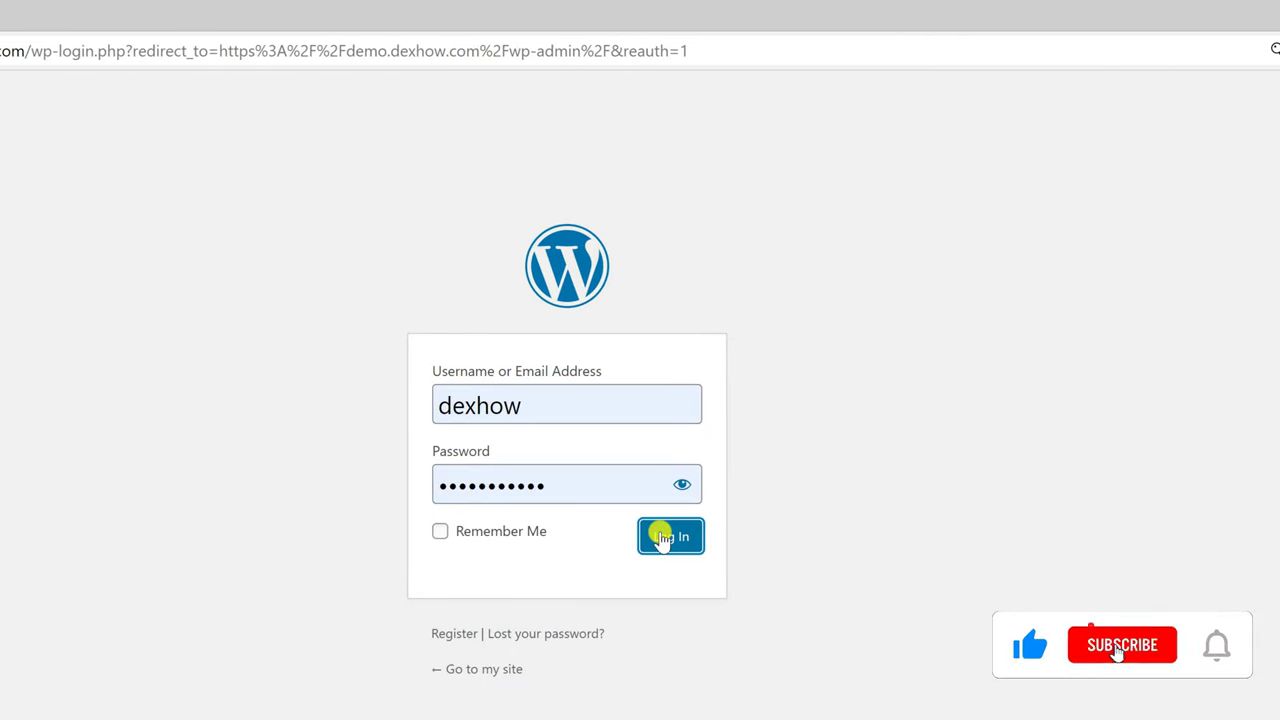
pyautogui.click(670, 536)
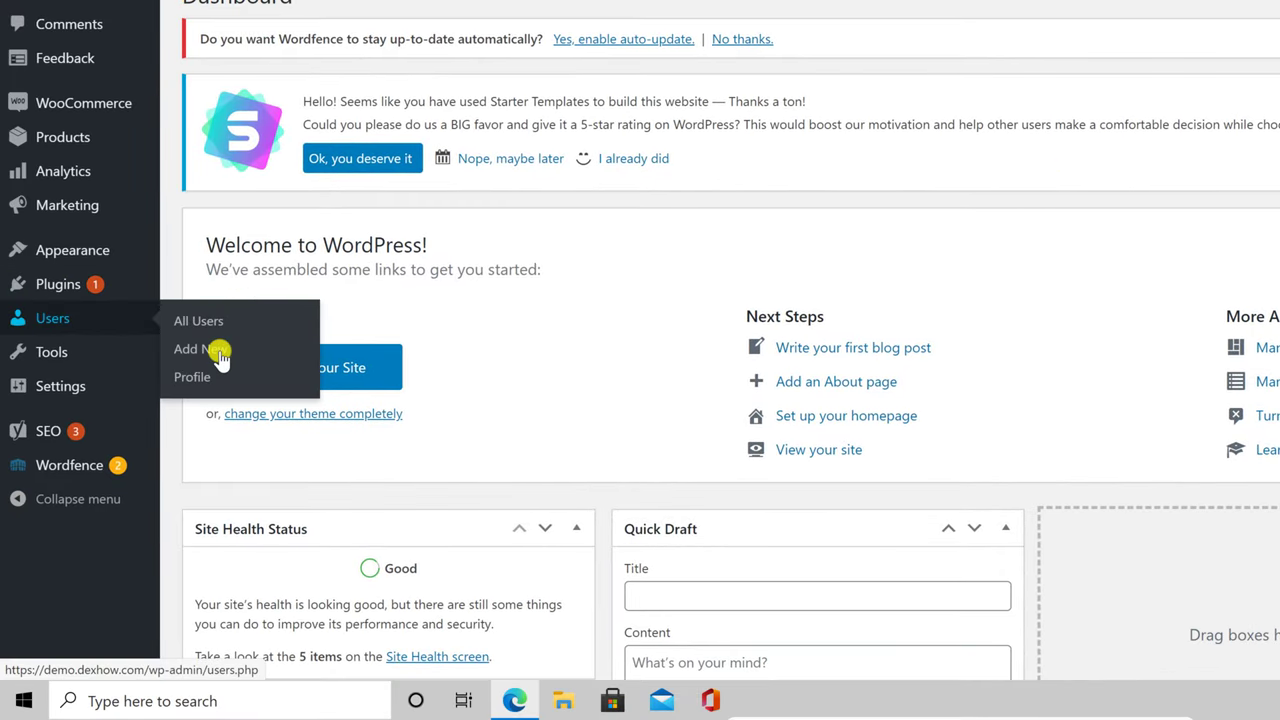
# Choose Users > Add New in the admin sidebar.
pyautogui.click(199, 349)
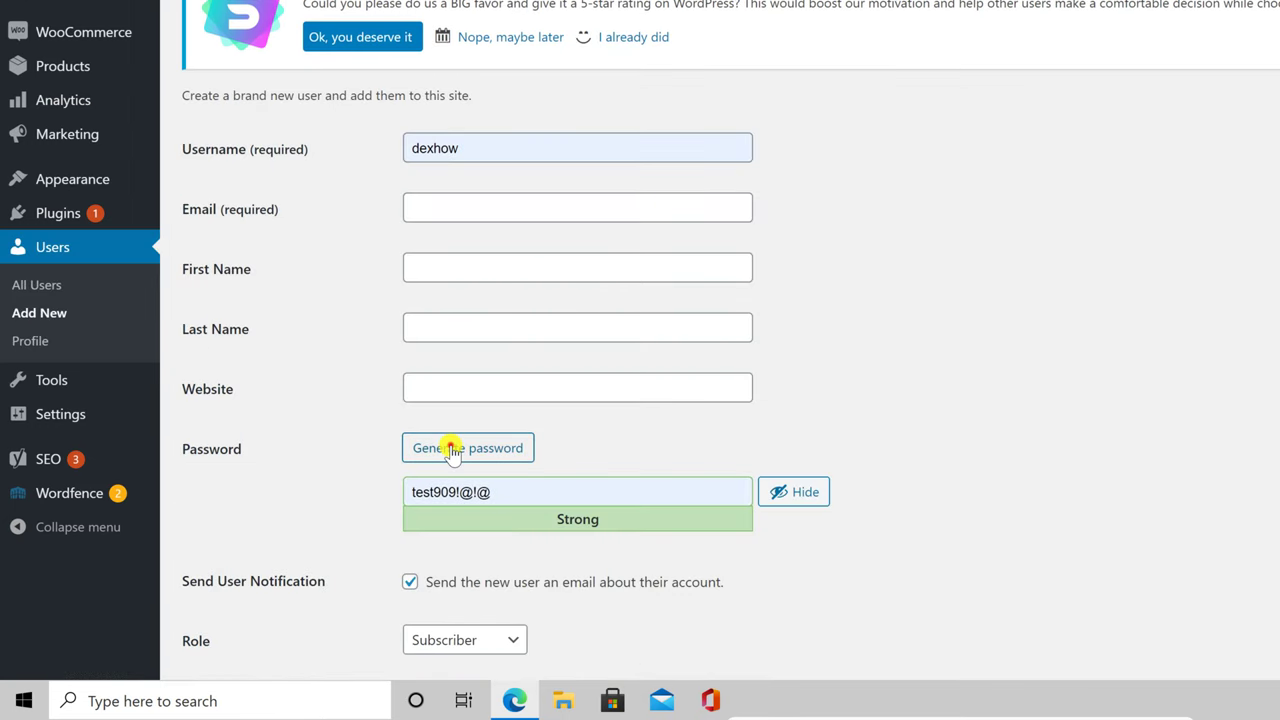
pyautogui.click(577, 147)
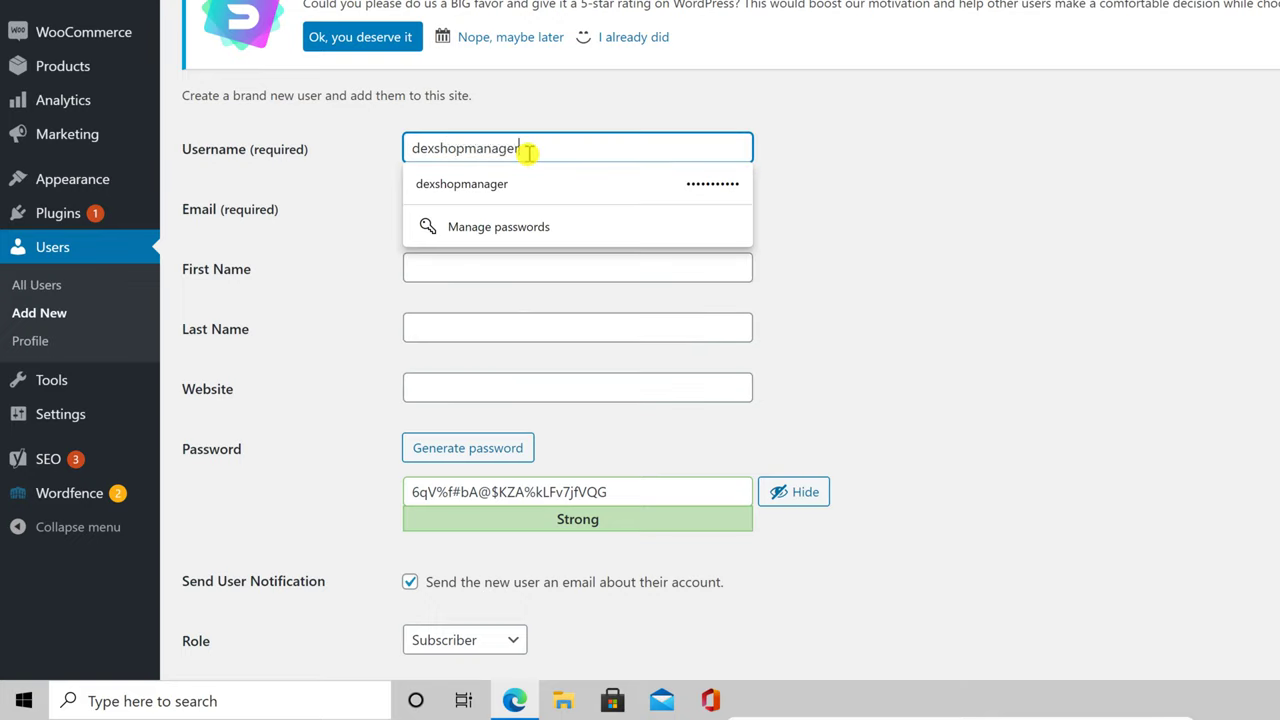
pyautogui.moveTo(1060, 243)
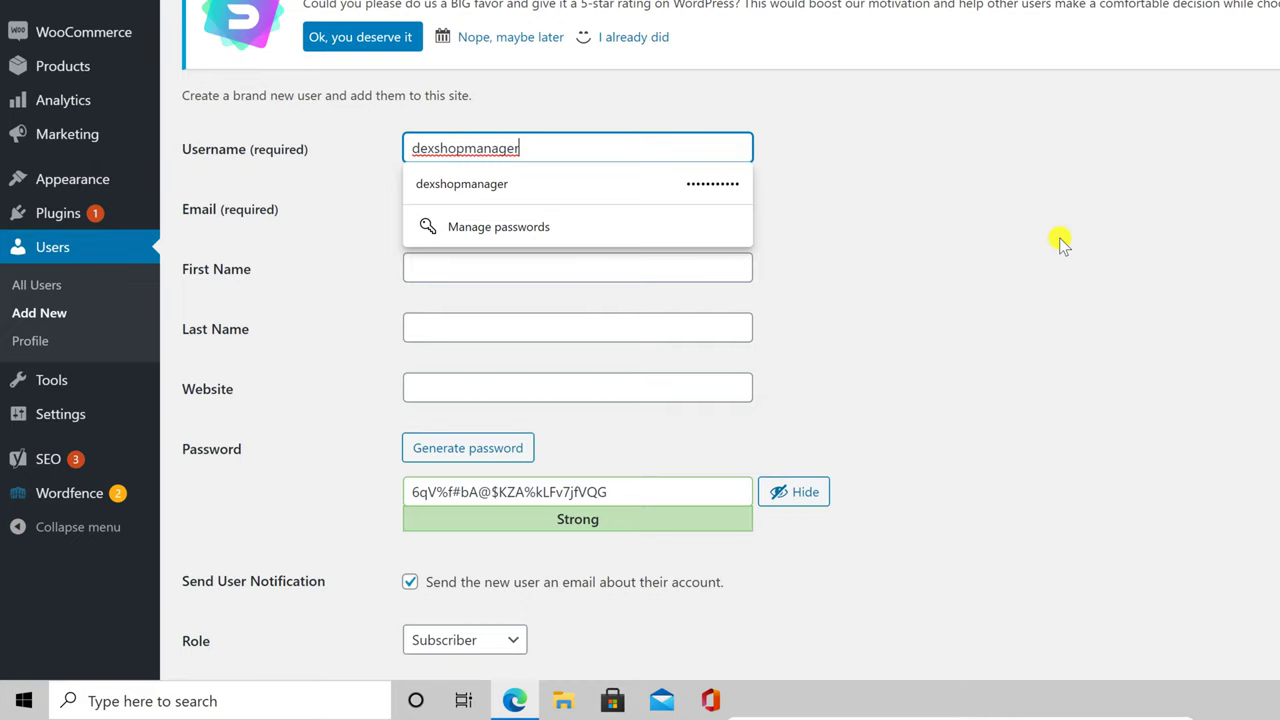
pyautogui.click(577, 207)
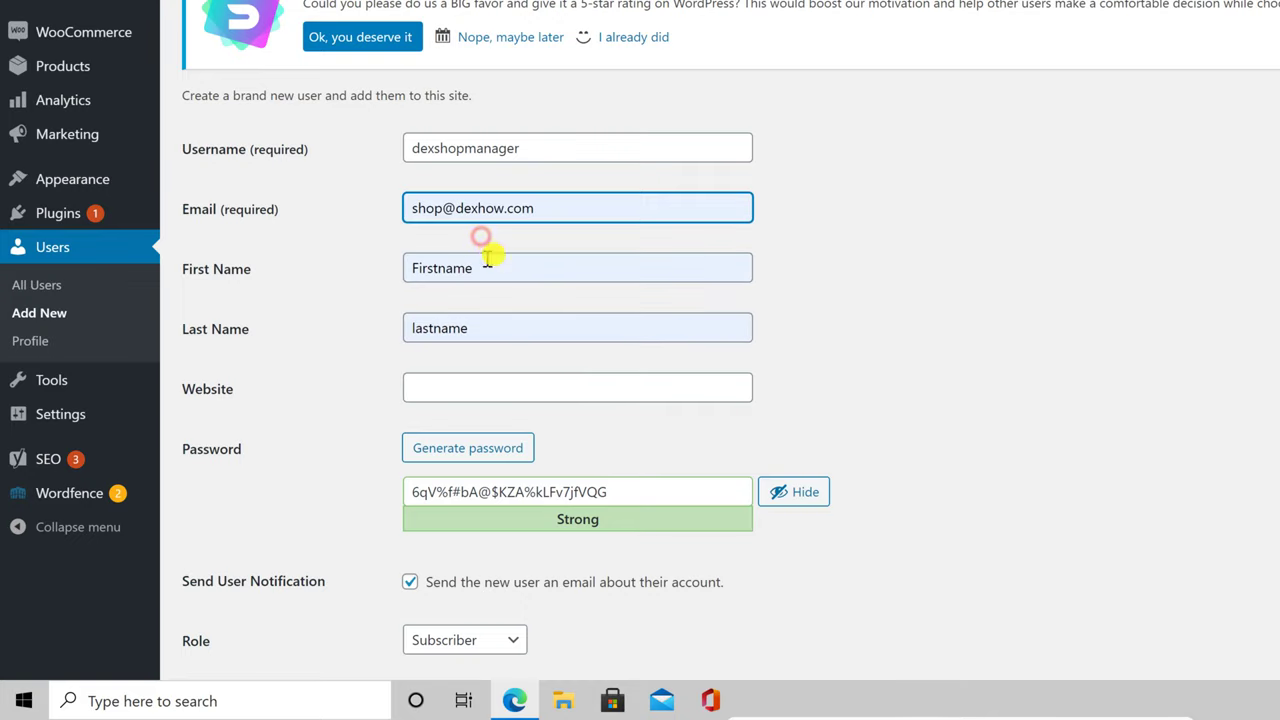
# Choose Shop manager from the Role dropdown.
pyautogui.scroll(-3)
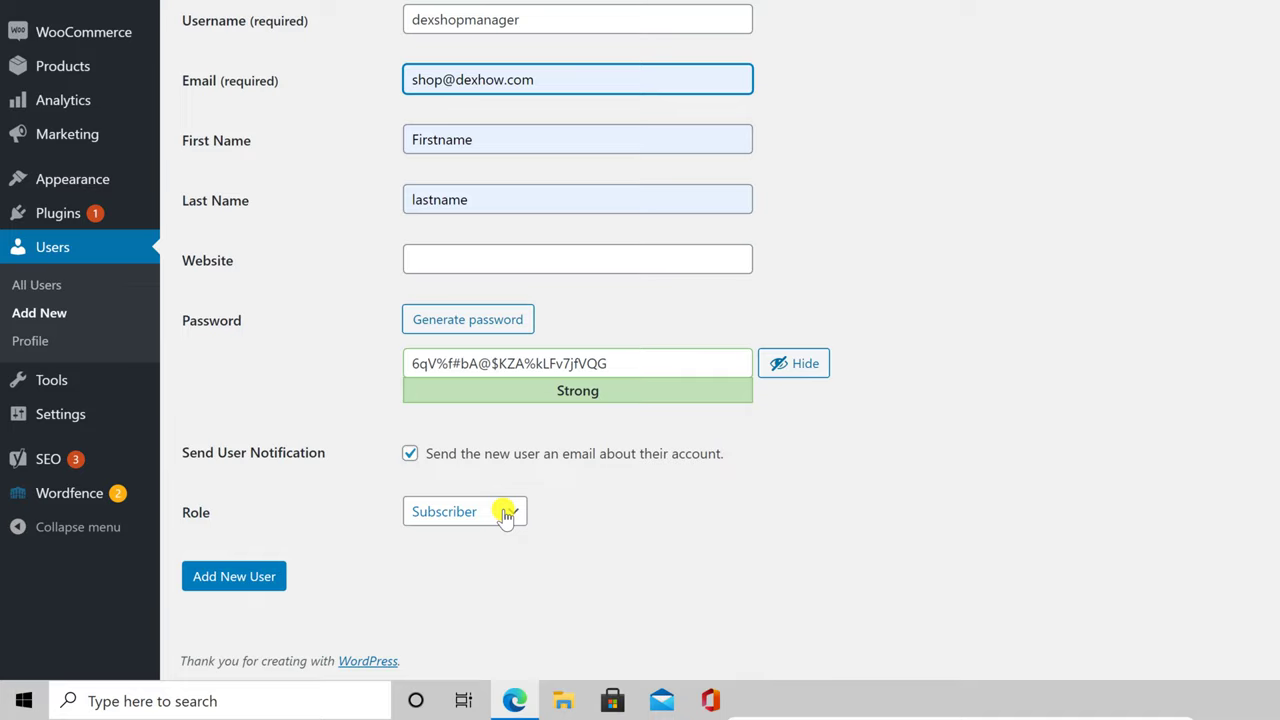
pyautogui.click(508, 511)
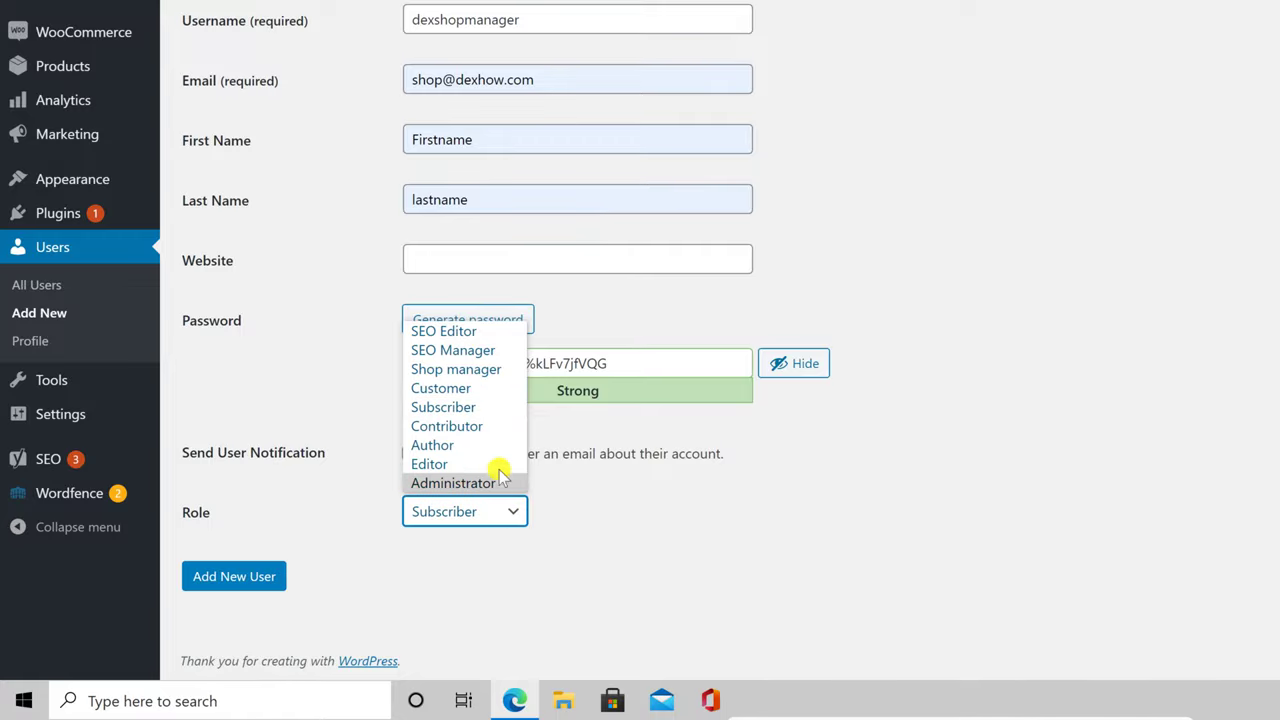
pyautogui.click(456, 369)
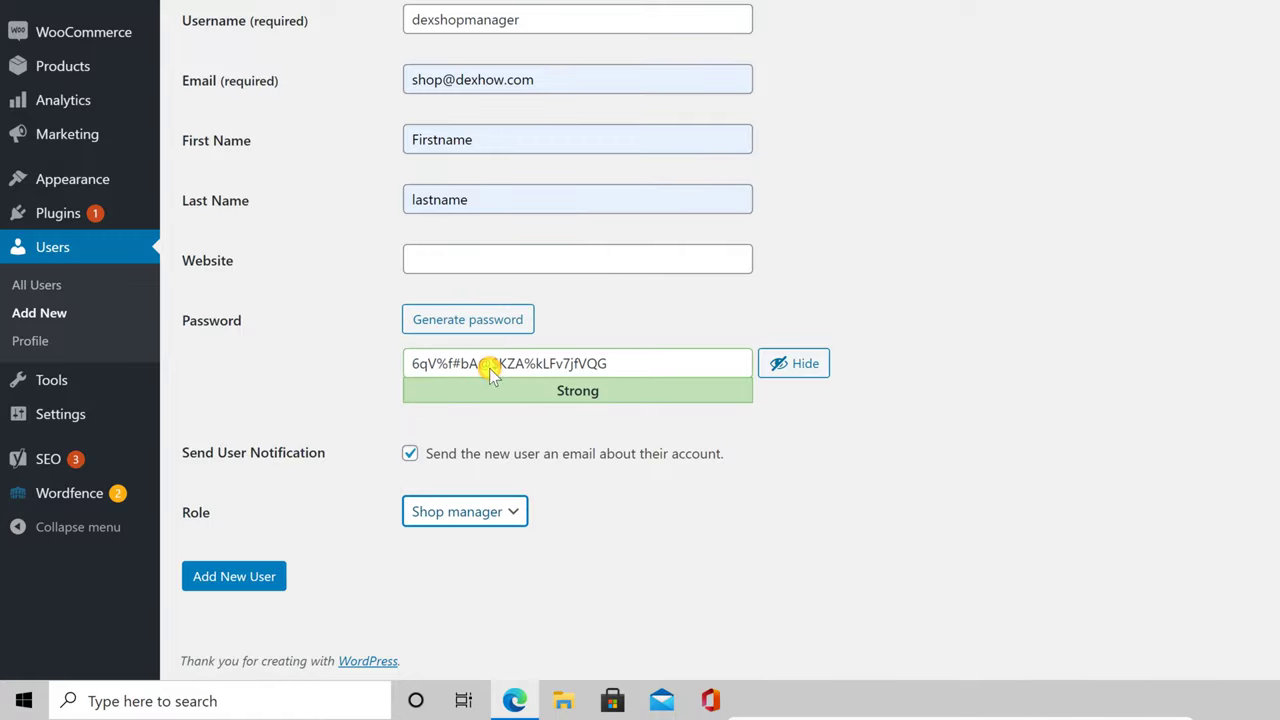